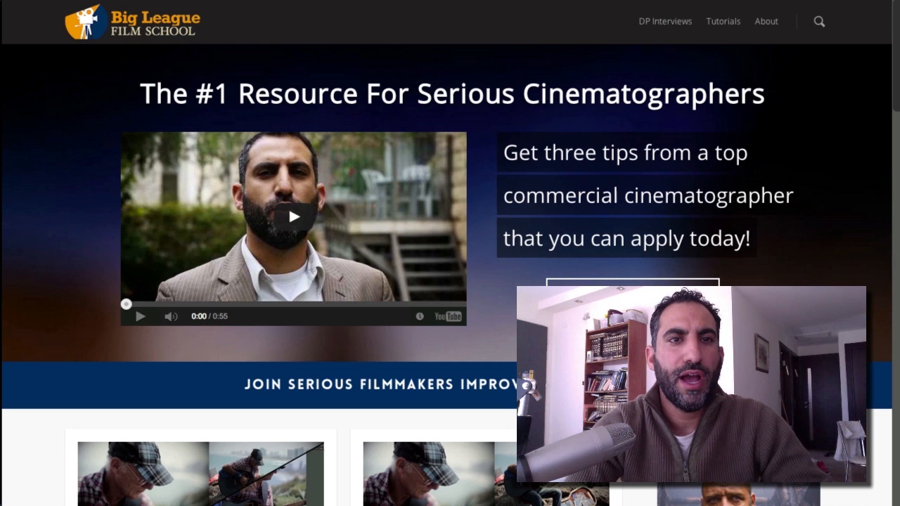
mouse_move(448, 316)
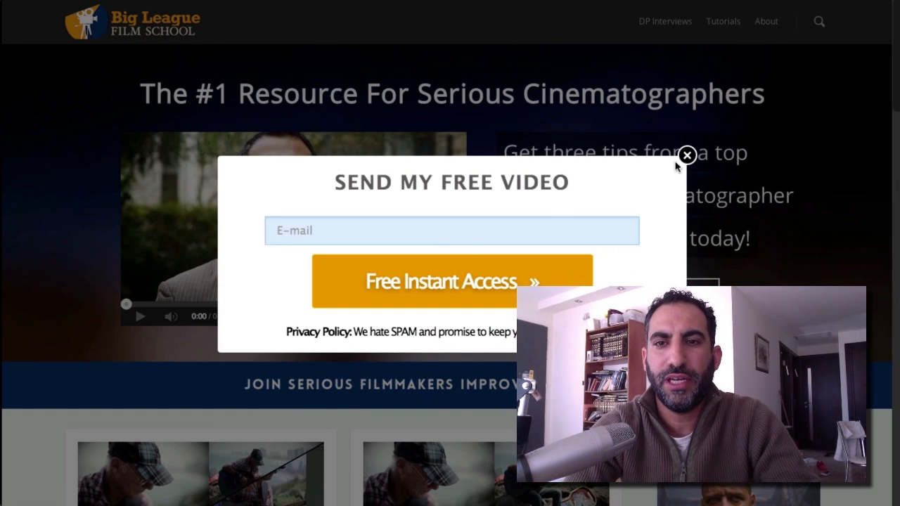
Step: Close the 'Send My Free Video' sign-up popup on the Big League Film School homepage
left_click(687, 155)
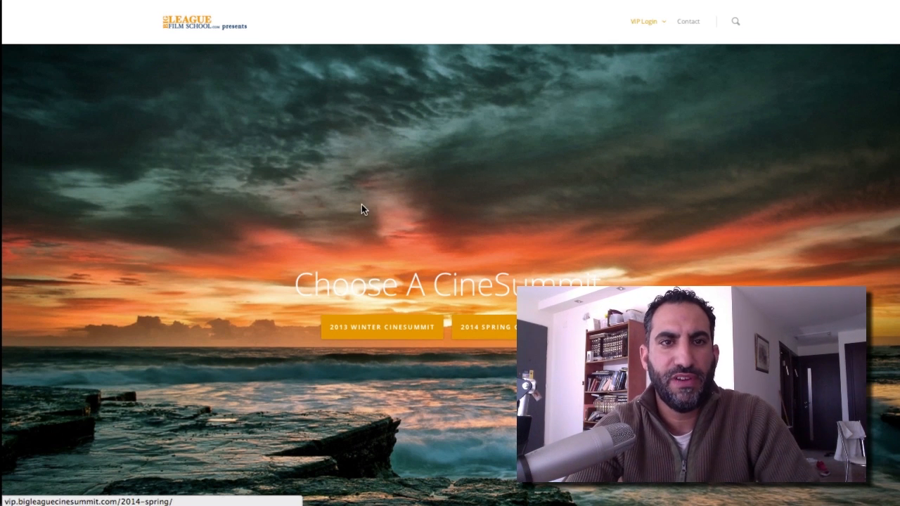
mouse_move(470, 252)
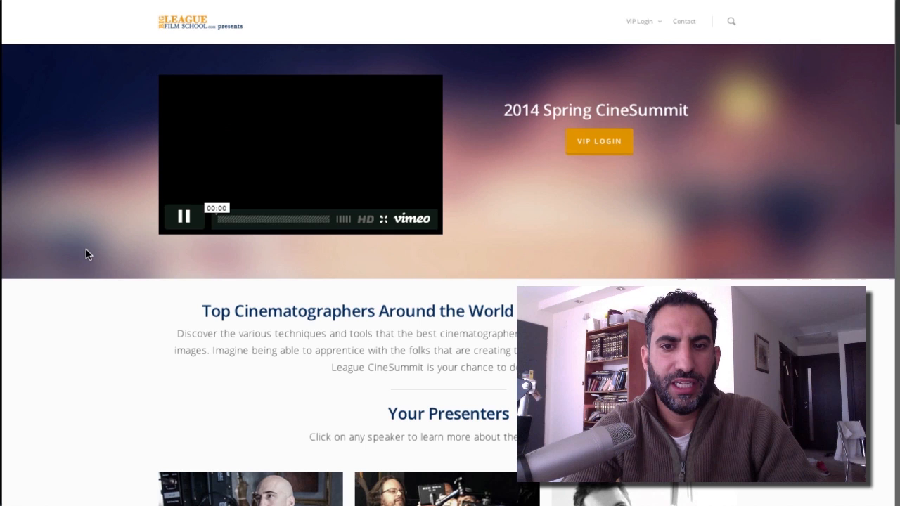
Step: Scroll the 2014 Spring CineSummit page to browse the 'Your Presenters' grid
scroll("down", 3)
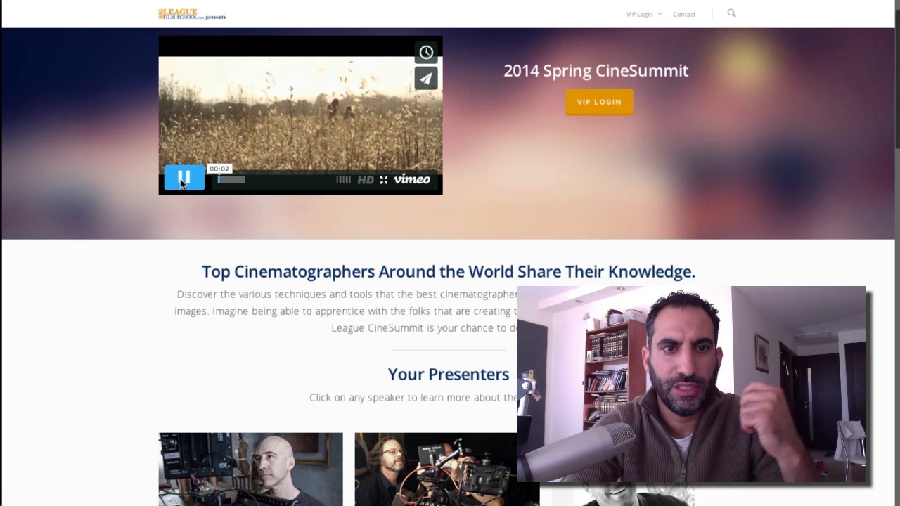
scroll("down", 3)
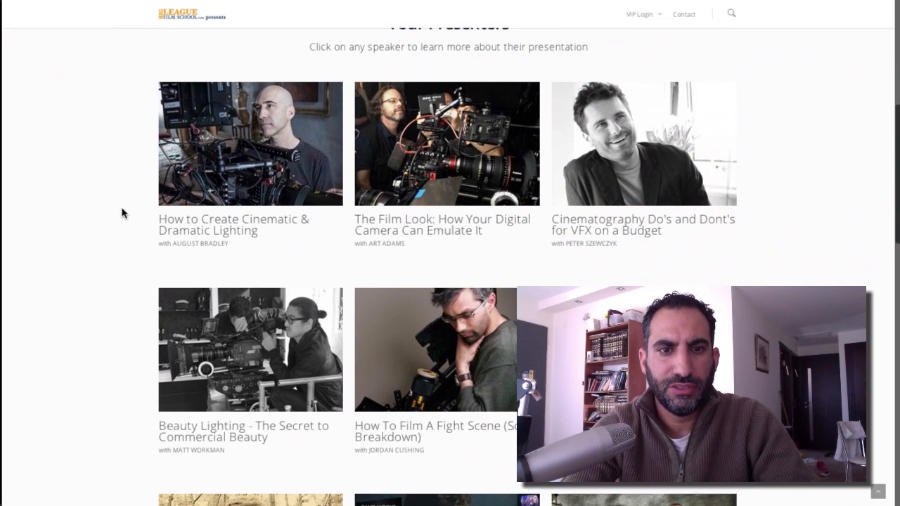
scroll("down", 3)
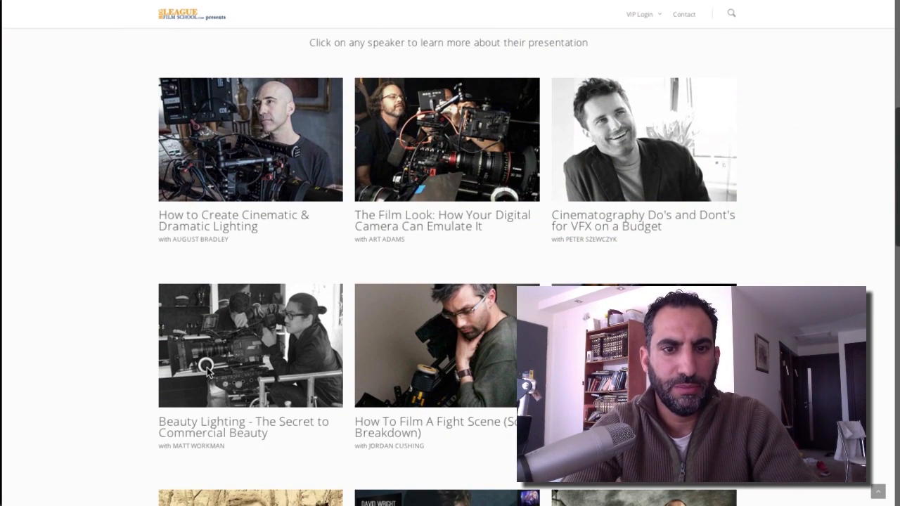
mouse_move(127, 362)
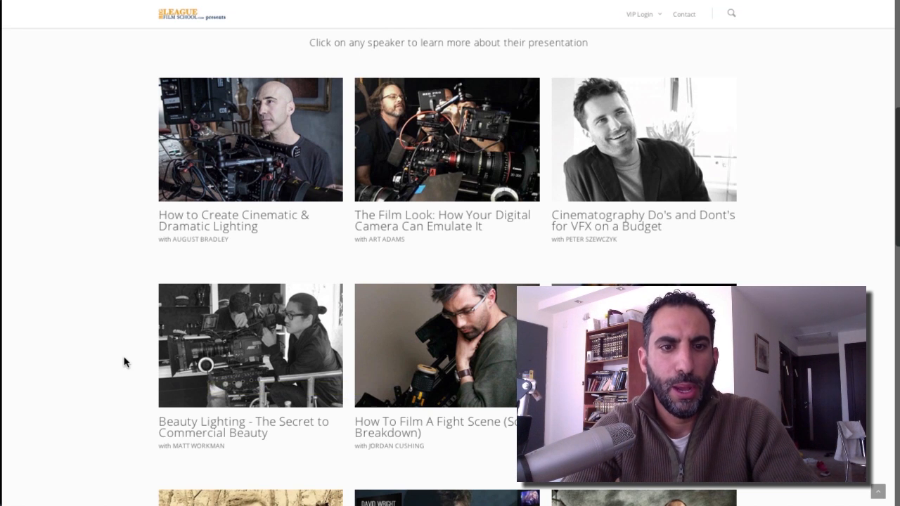
scroll("up", 3)
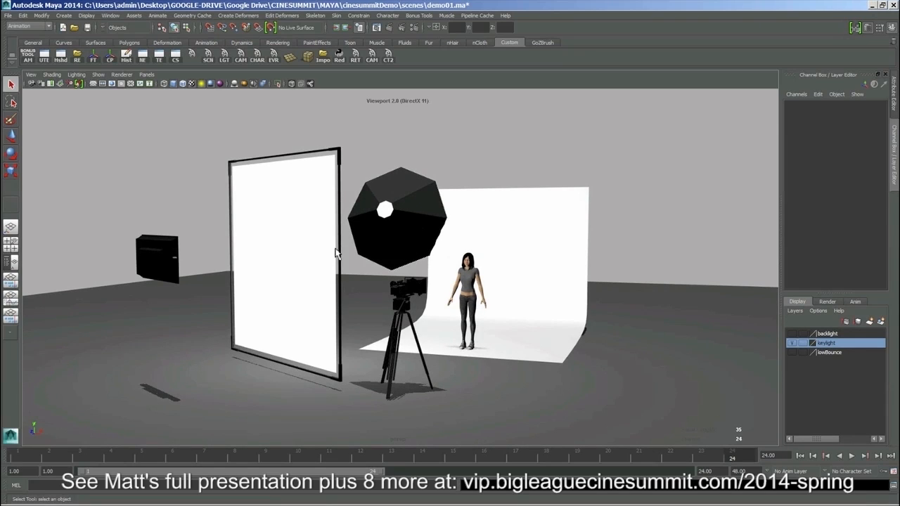
mouse_move(214, 203)
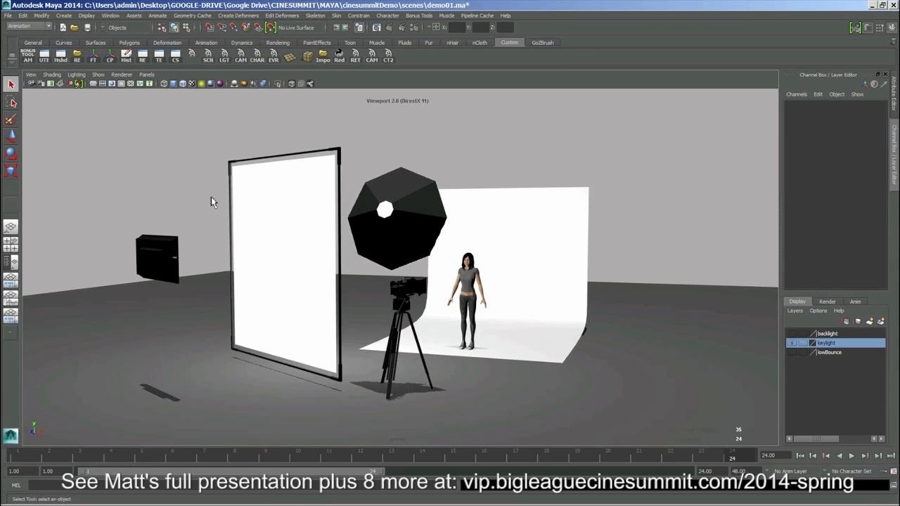
mouse_move(411, 266)
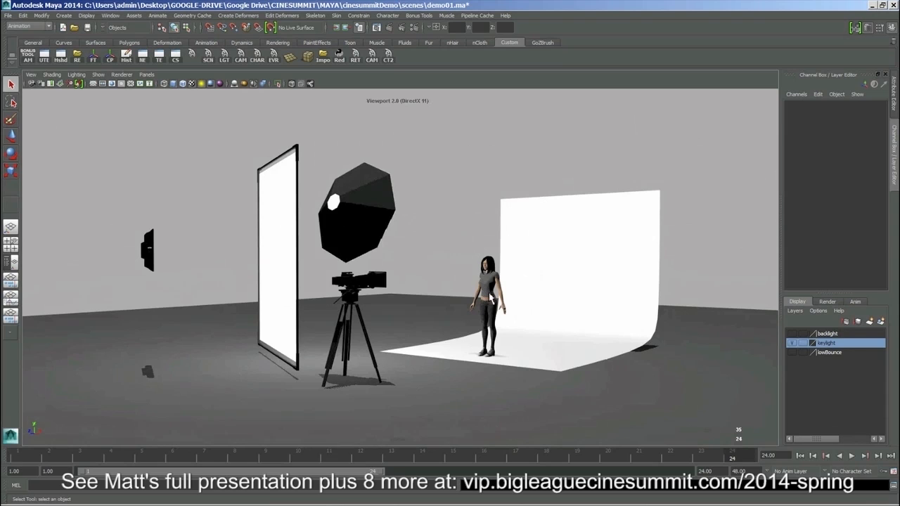
mouse_move(420, 274)
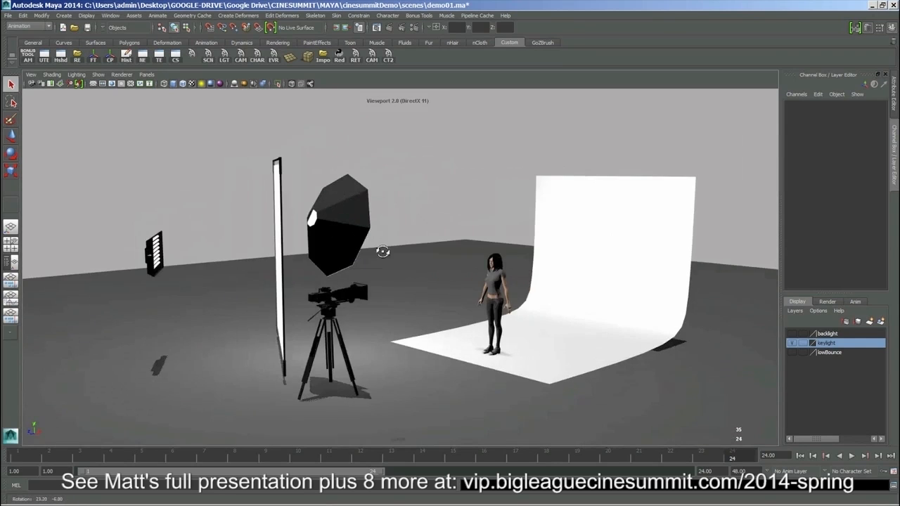
left_click_drag(383, 252, 363, 243)
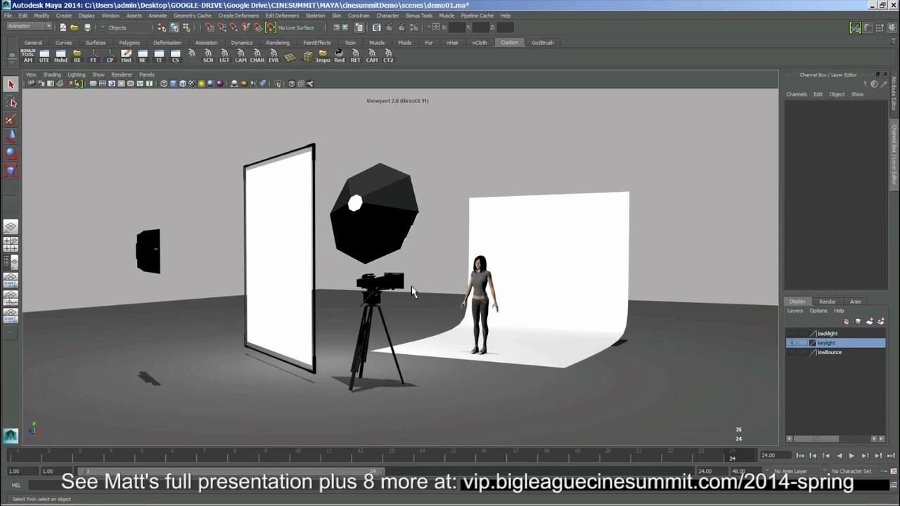
mouse_move(452, 195)
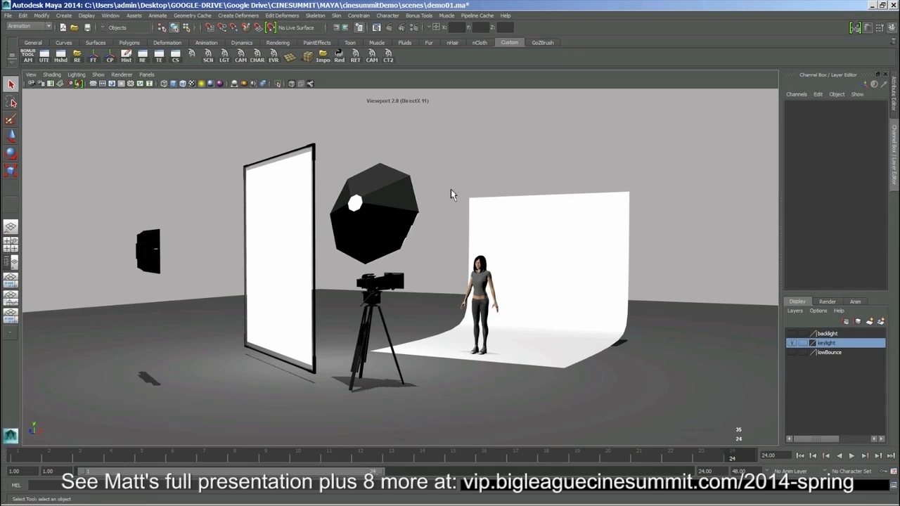
left_click_drag(453, 195, 422, 260)
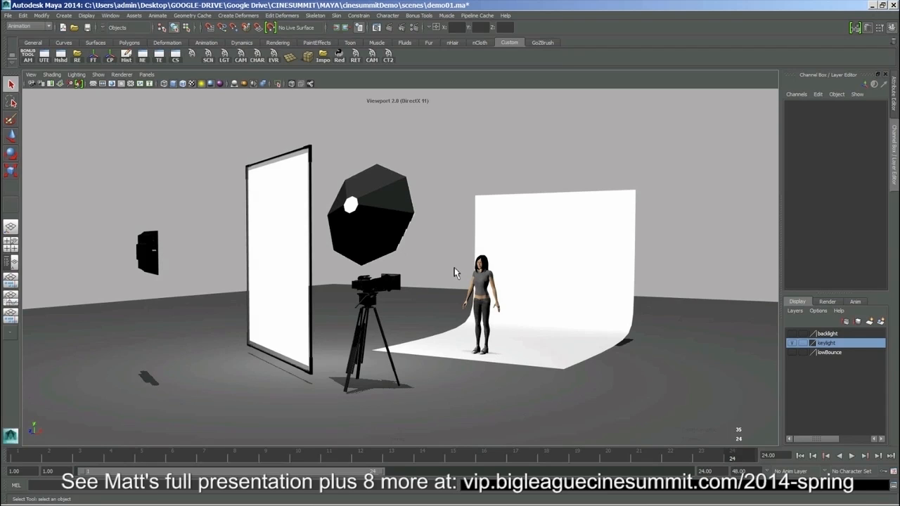
mouse_move(594, 255)
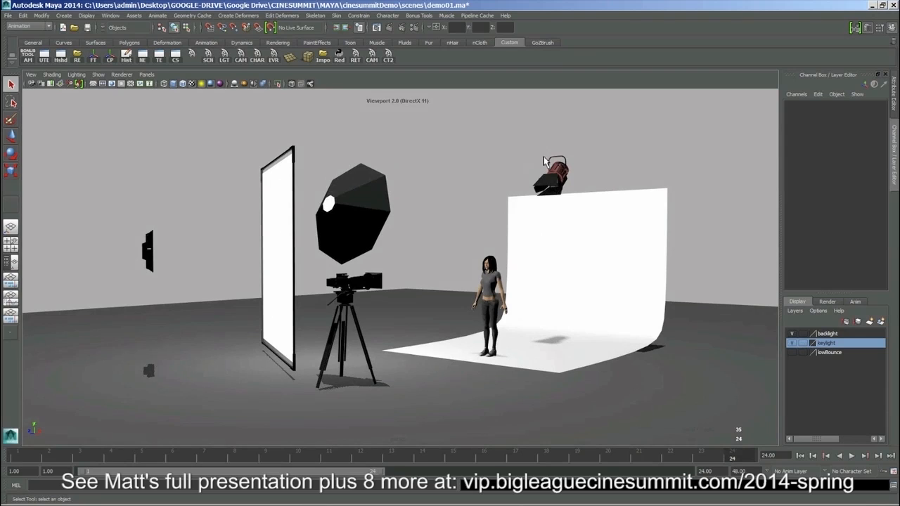
mouse_move(568, 197)
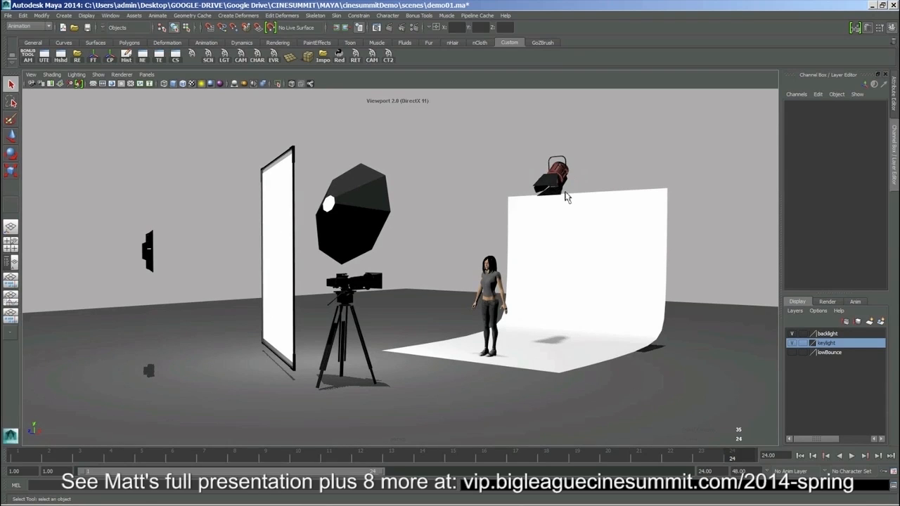
mouse_move(572, 188)
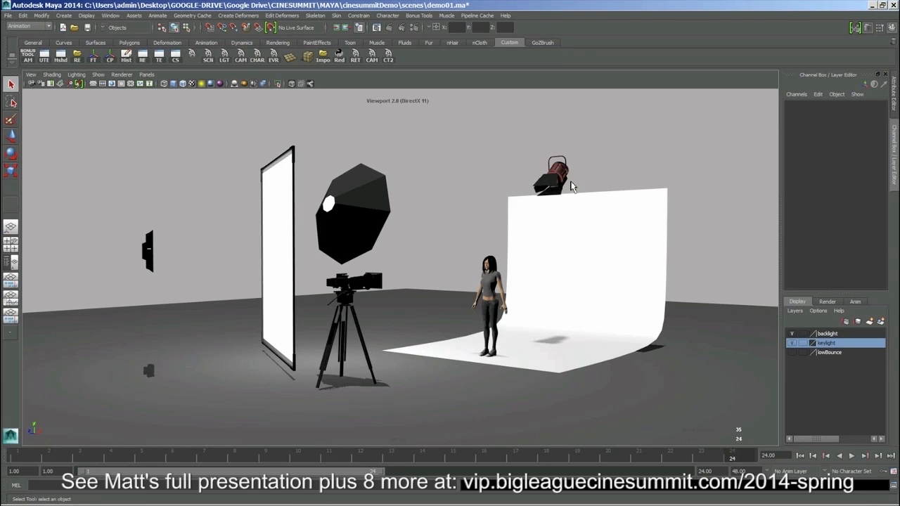
mouse_move(521, 160)
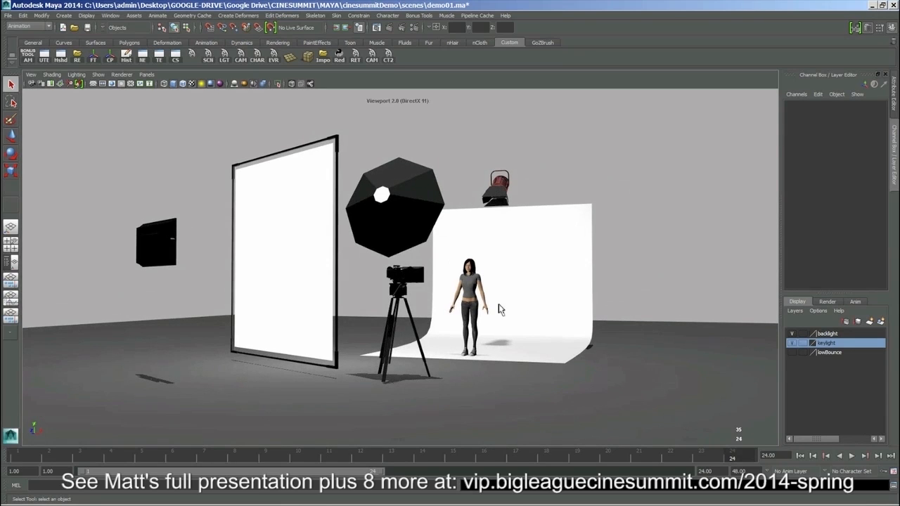
Step: Orbit the studio view to face the figure and cyc head-on
left_click_drag(499, 309, 441, 246)
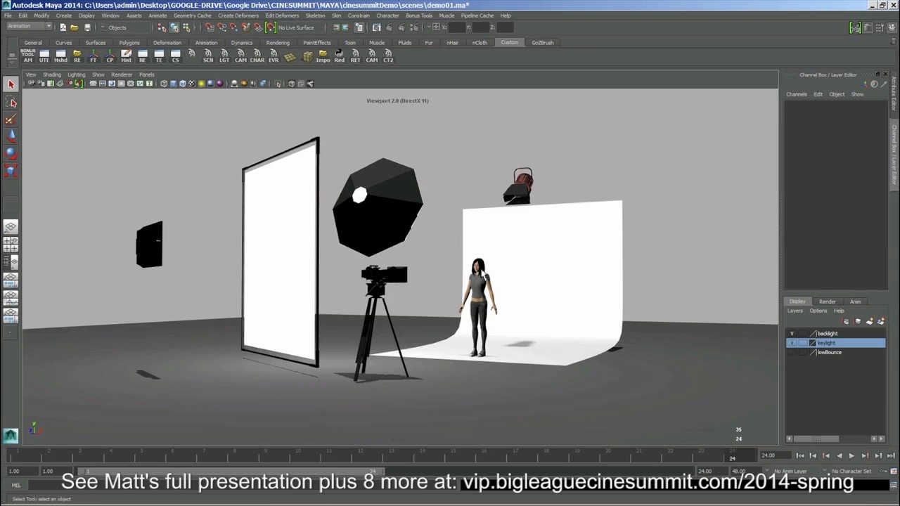
mouse_move(510, 219)
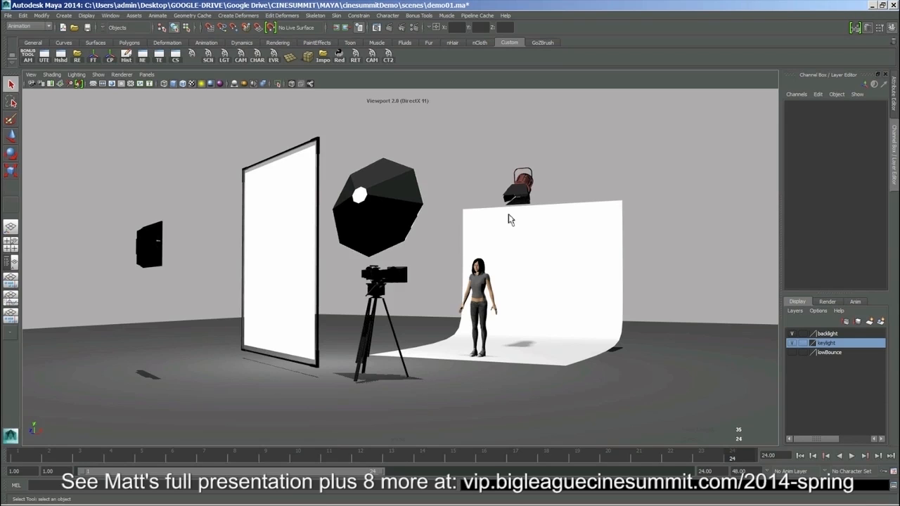
left_click_drag(510, 218, 486, 236)
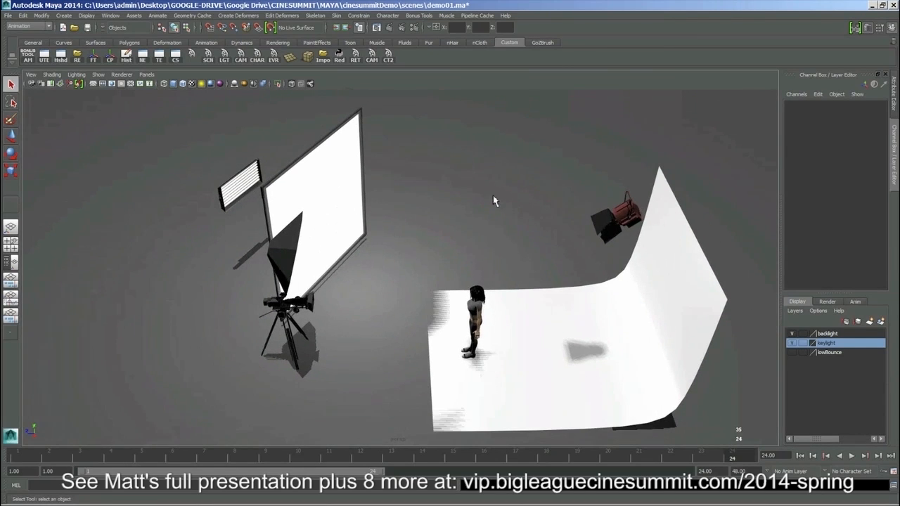
left_click_drag(496, 201, 496, 234)
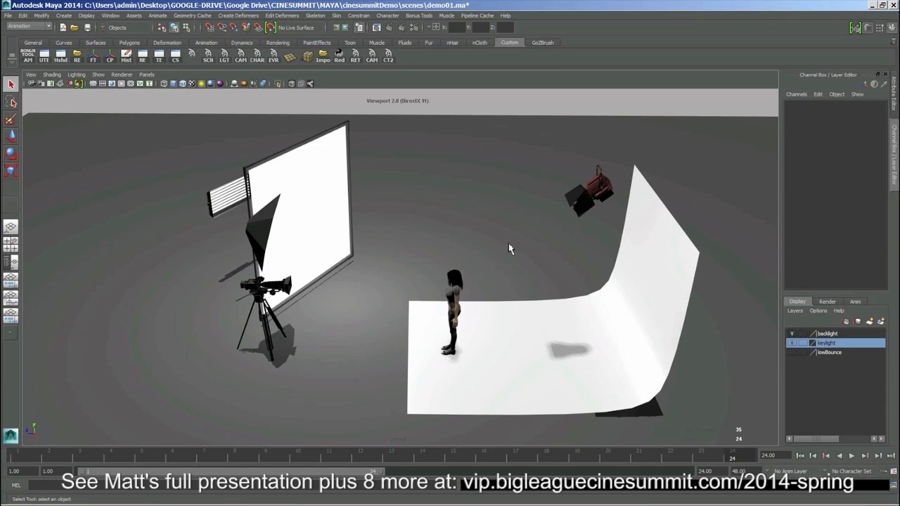
left_click_drag(510, 248, 505, 244)
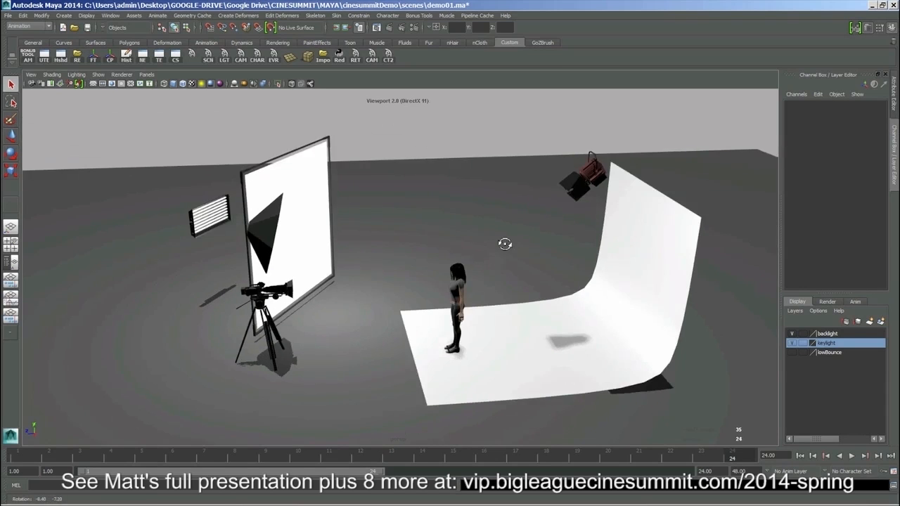
left_click_drag(505, 244, 506, 232)
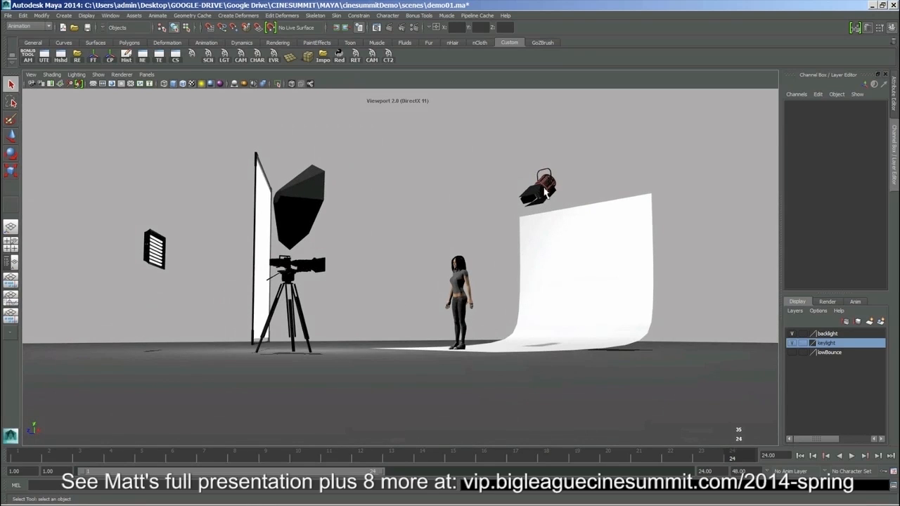
mouse_move(560, 265)
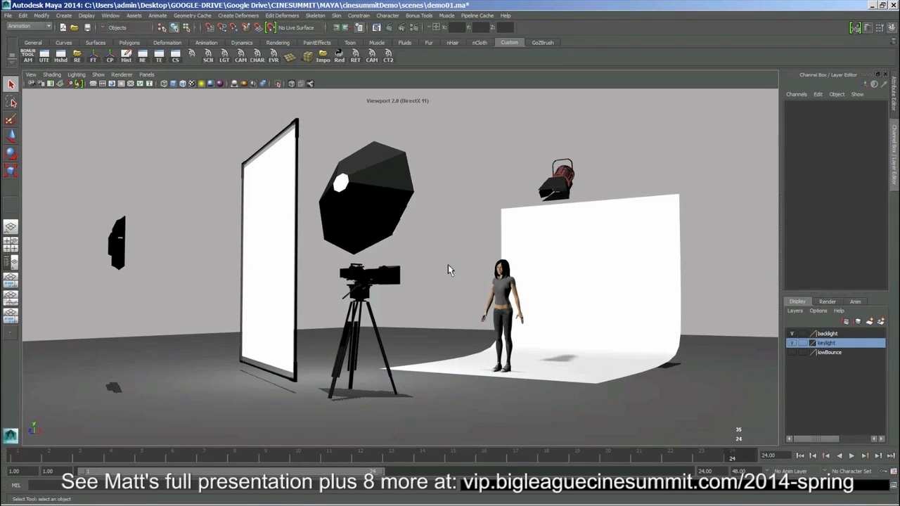
mouse_move(464, 252)
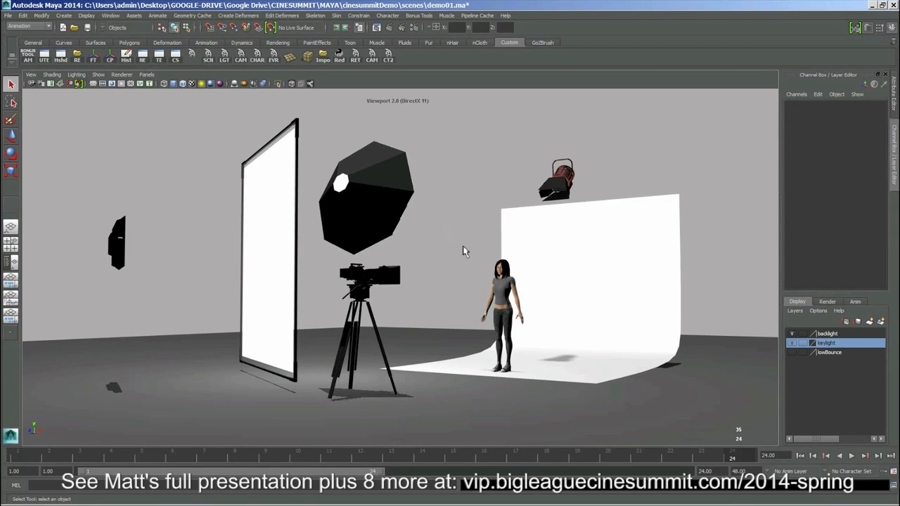